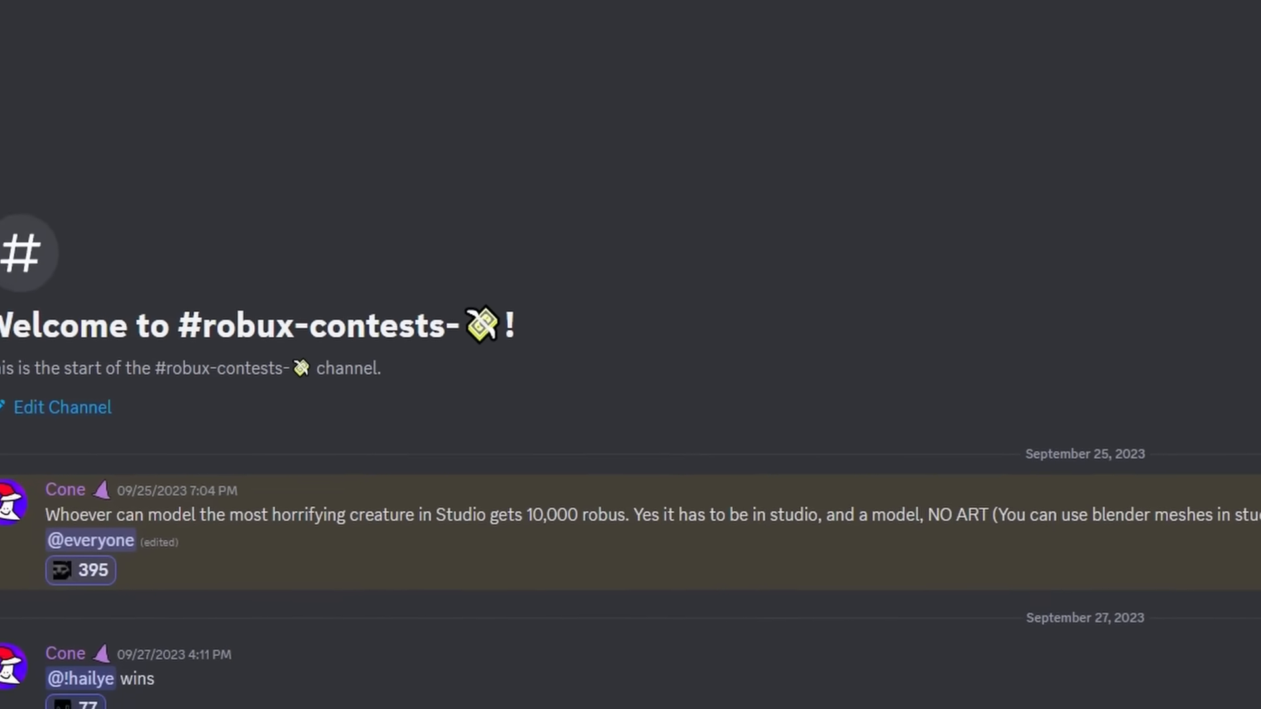
Scroll the #robux-contests channel to the 10,000 robux horror creature contest announcement
scroll(down, 3)
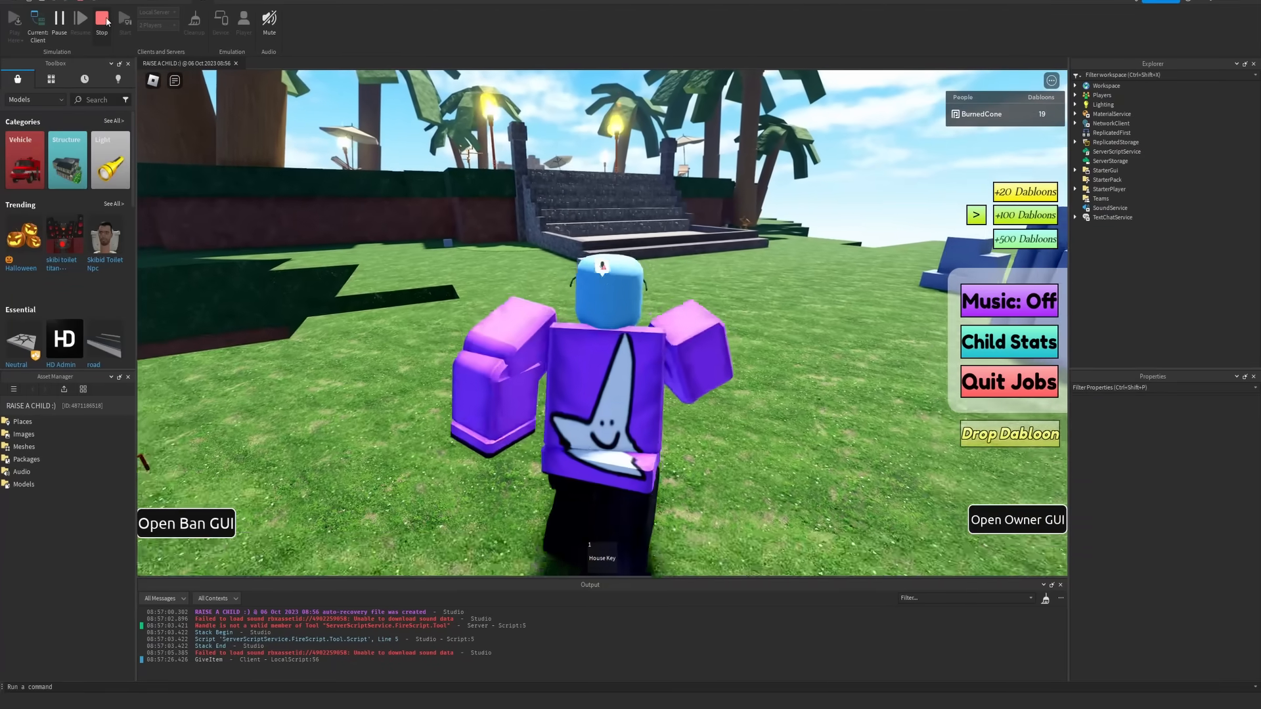
Stop the playtest and expand an Ant model to show its Humanoid, script and parts
click(101, 18)
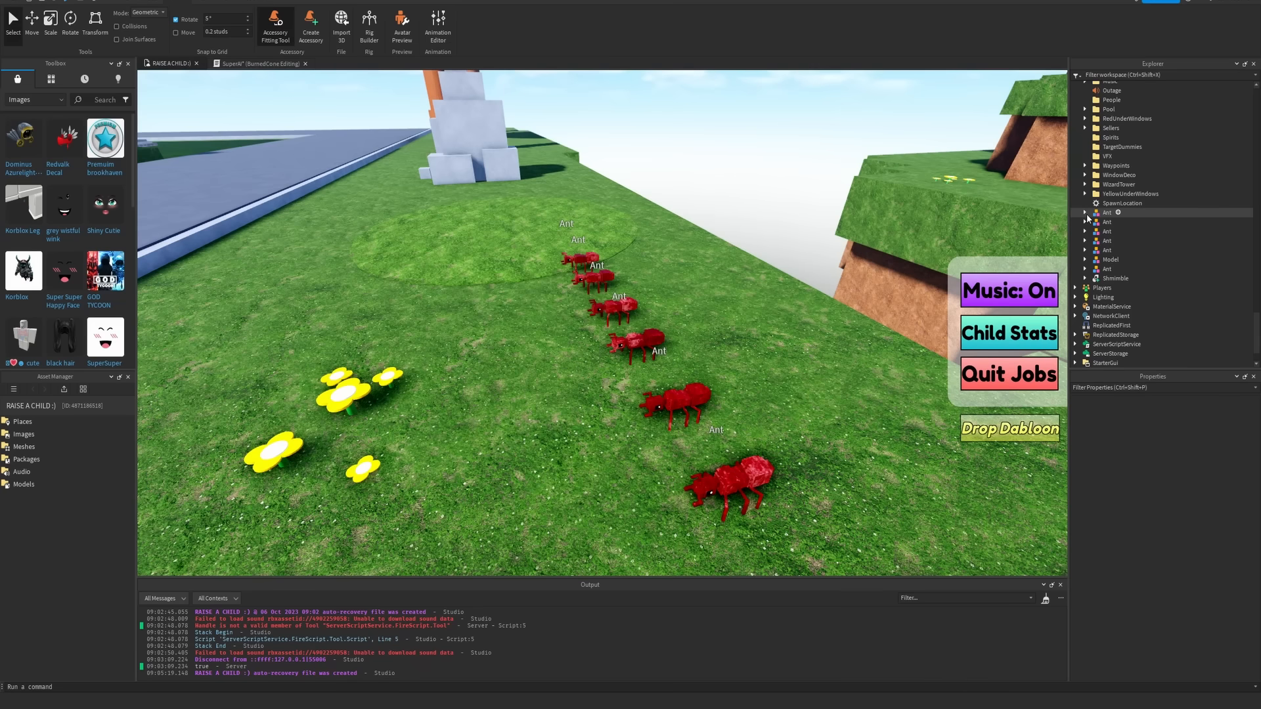
click(1108, 212)
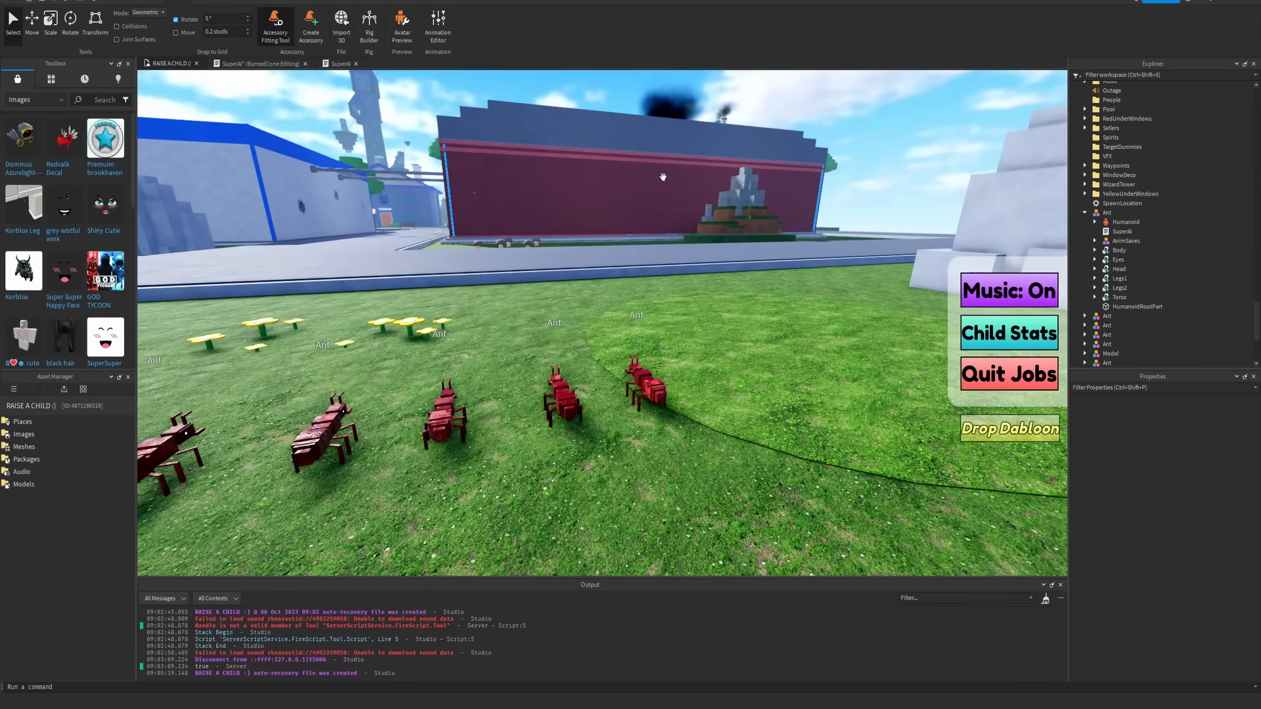
click(14, 21)
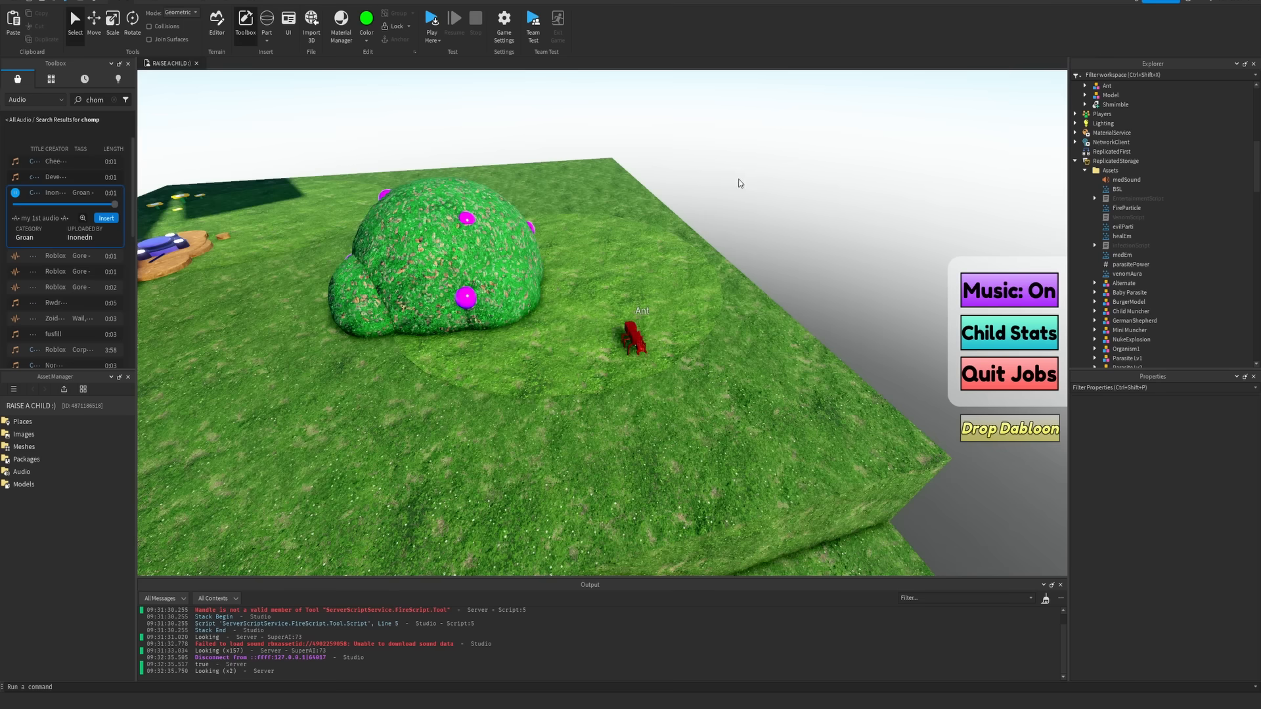
mouse_move(672, 192)
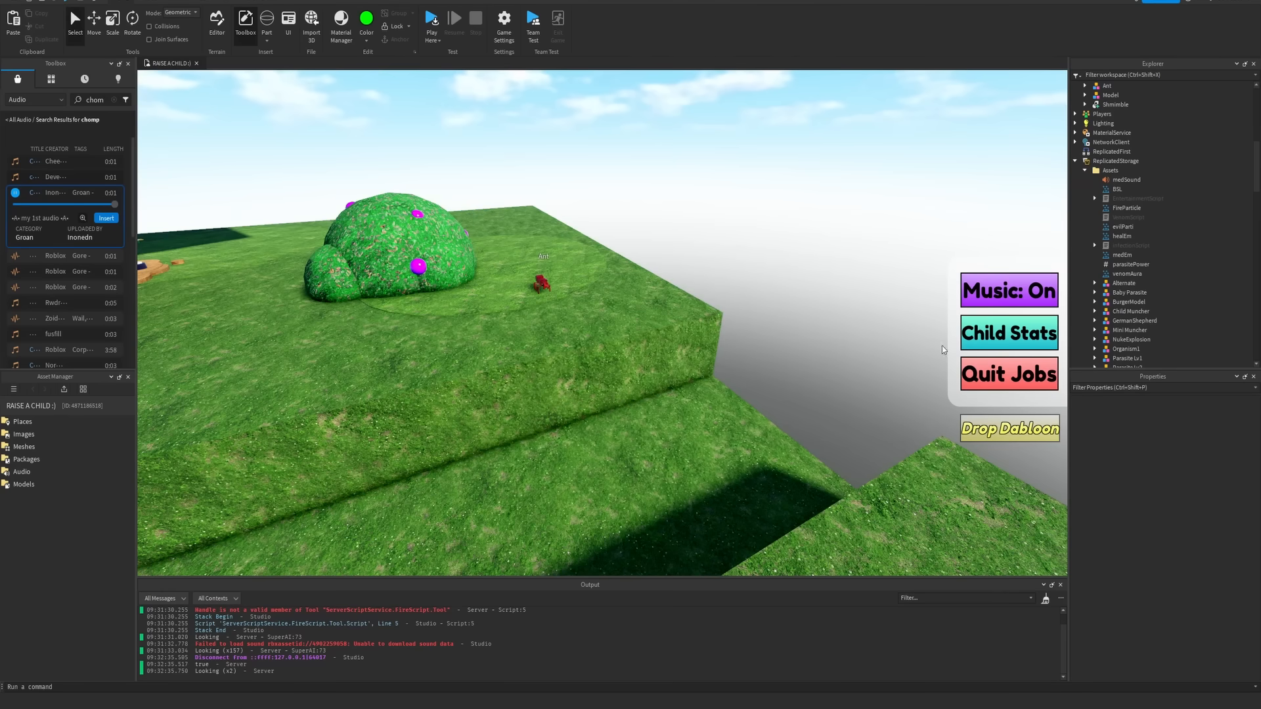
mouse_move(872, 358)
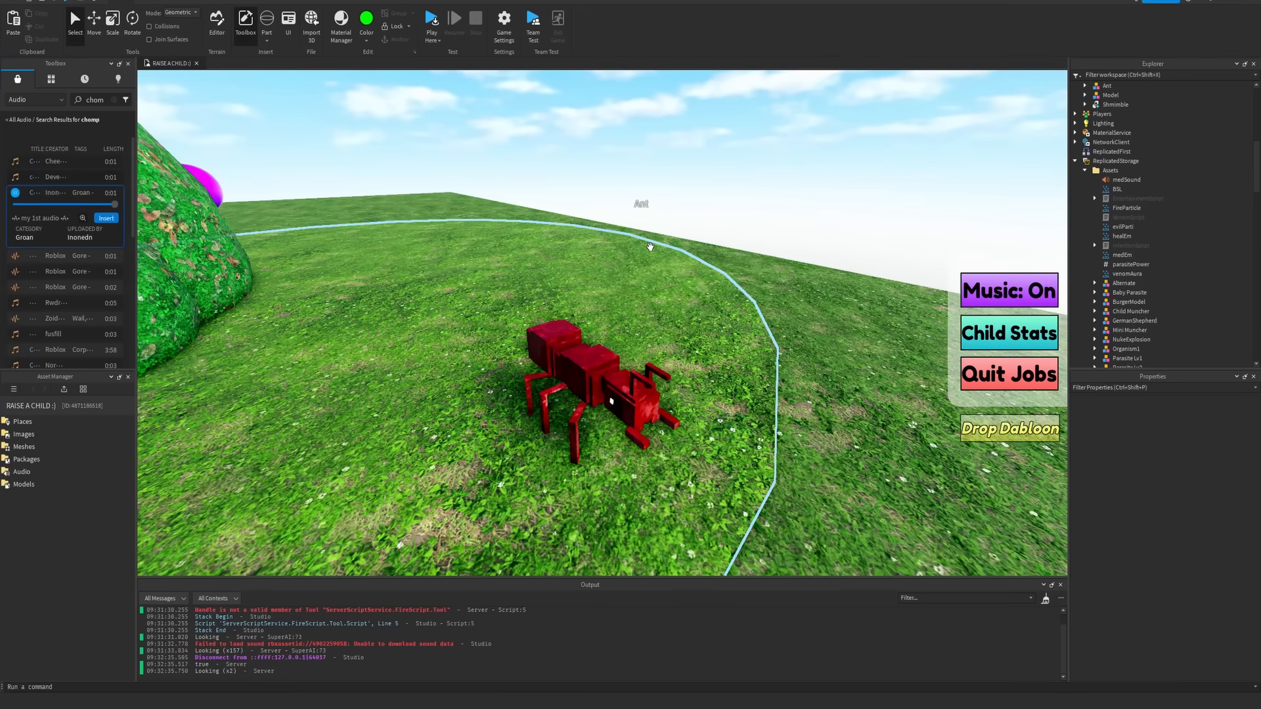
Start a playtest of the place to view the red ant near the bush
click(432, 17)
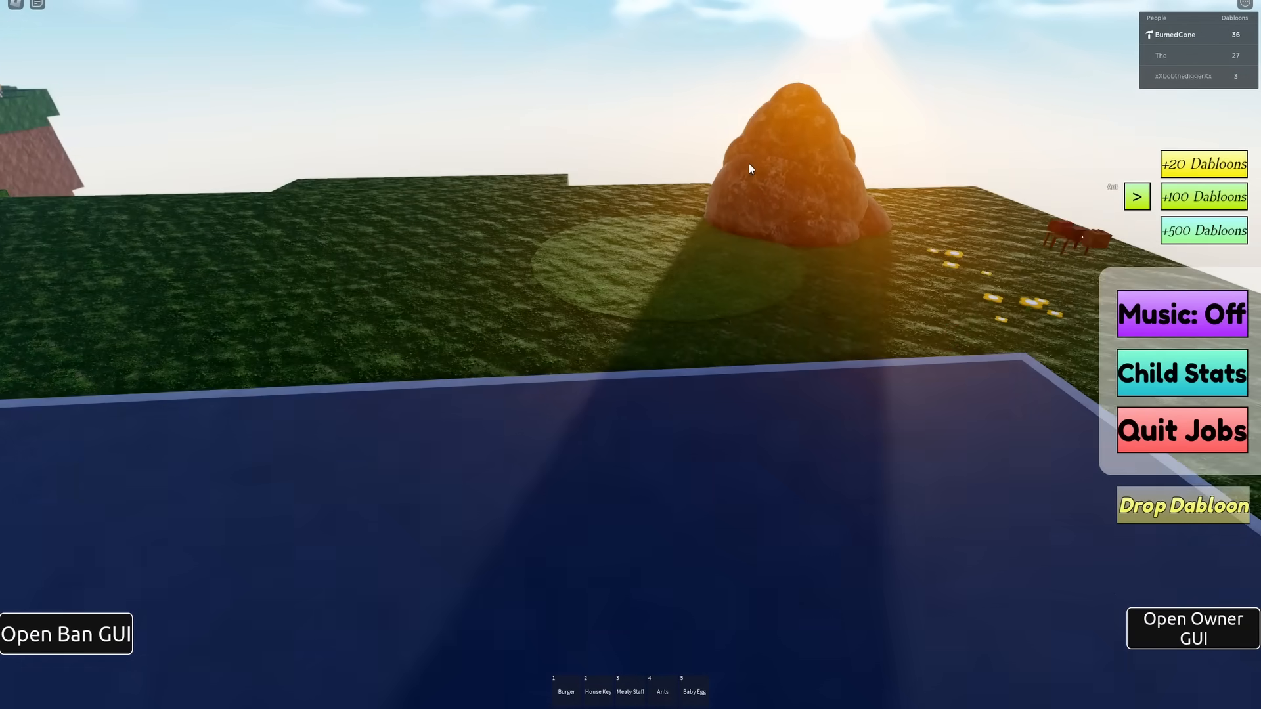
Type the chat message 'we need pest co' in the live game
text(we need pest co)
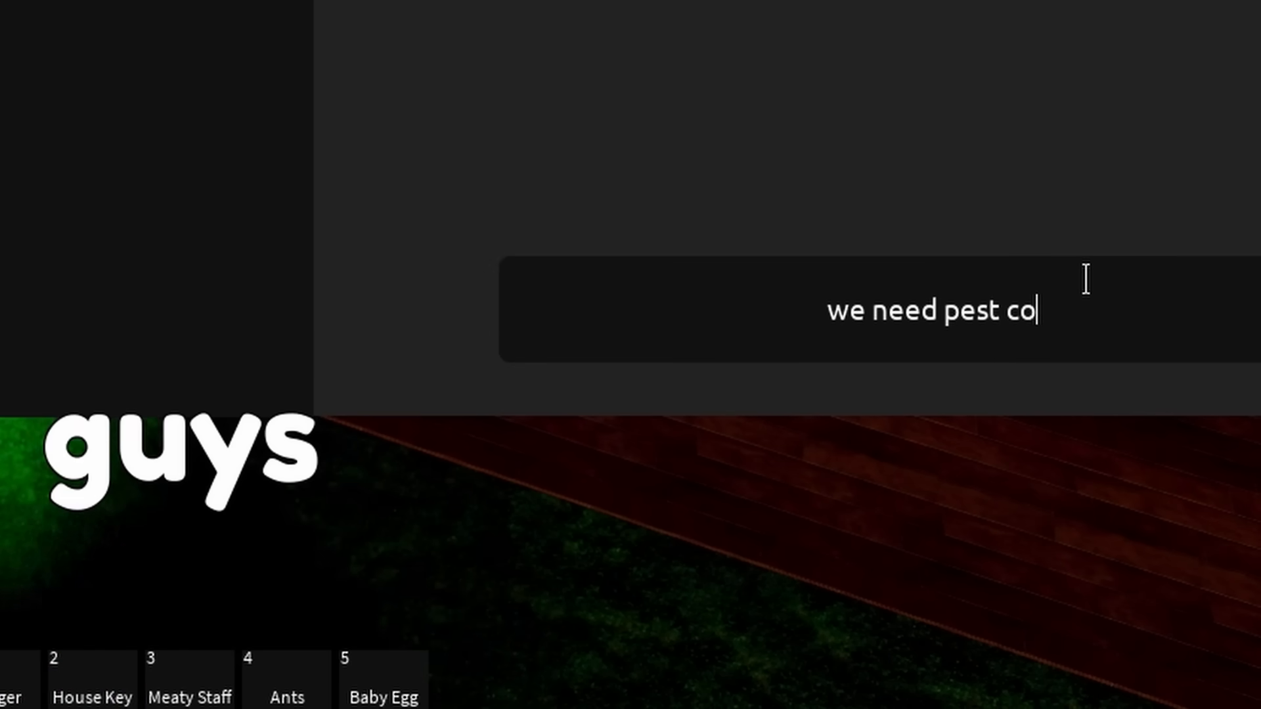